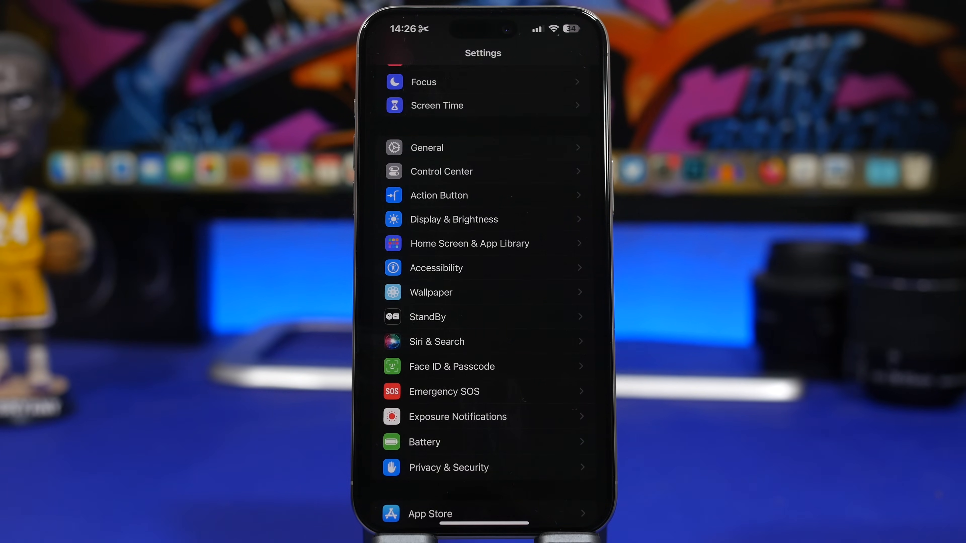
Review the current Messages notification sound list in Settings before finding a new tone.
{"action": "scroll", "scroll_direction": "down", "scroll_amount": 3}
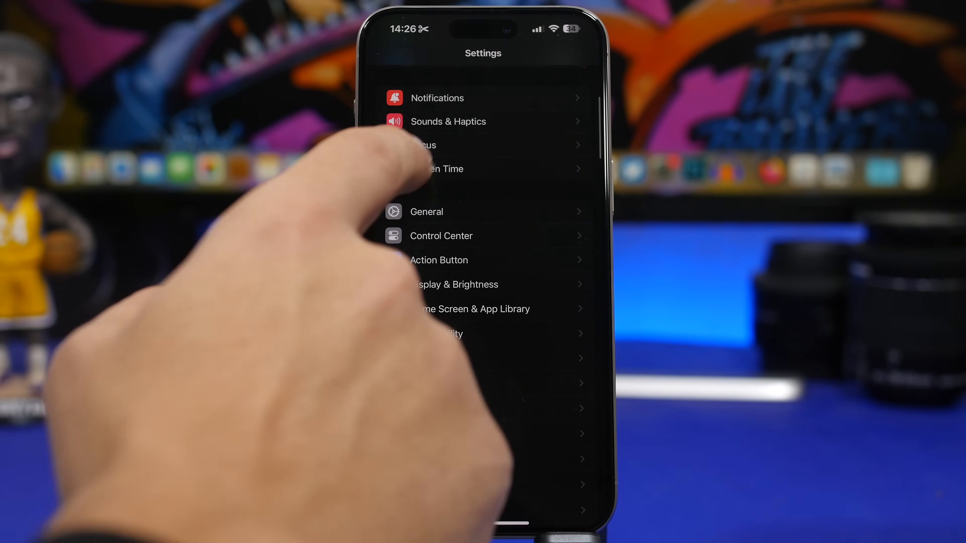
{"action": "left_click", "coordinate": [449, 121]}
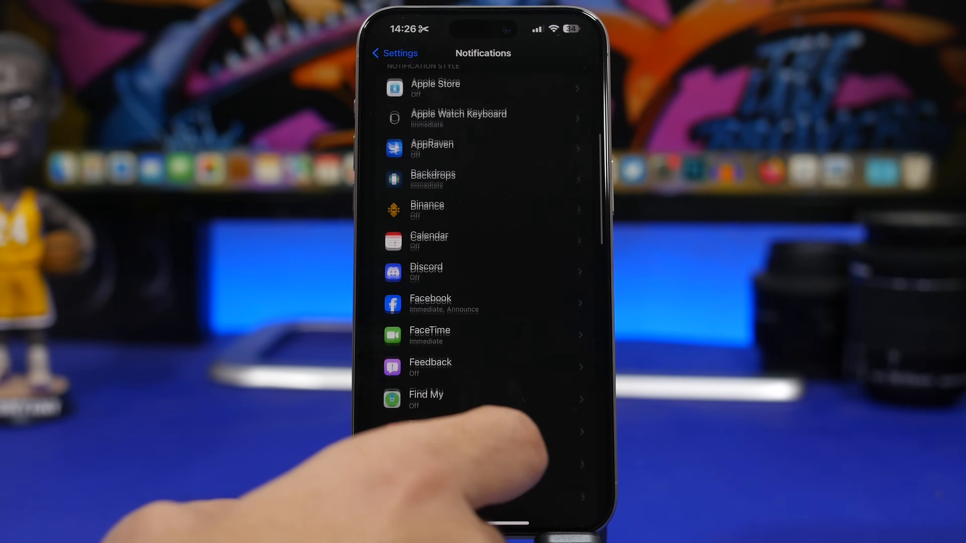
{"action": "scroll", "scroll_direction": "down", "scroll_amount": 3}
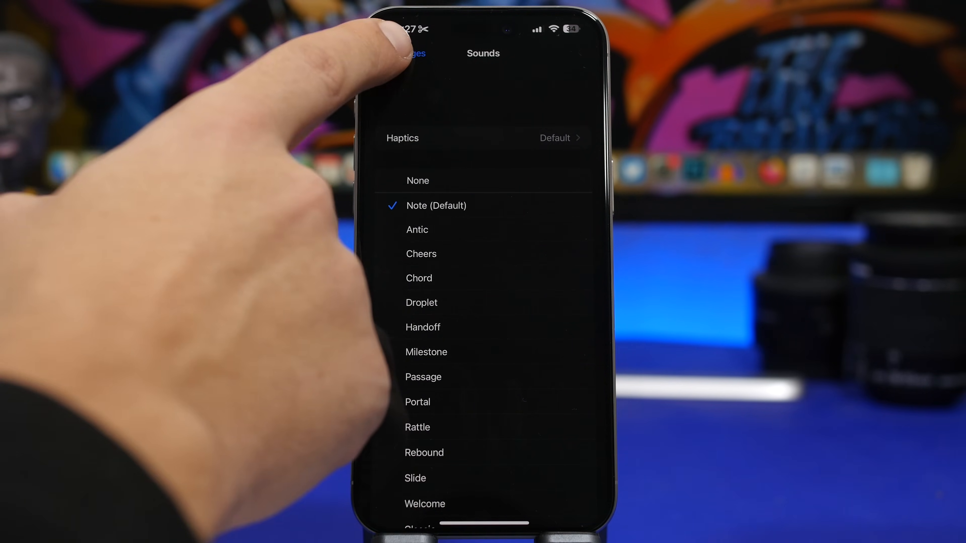
{"action": "left_click", "coordinate": [400, 53]}
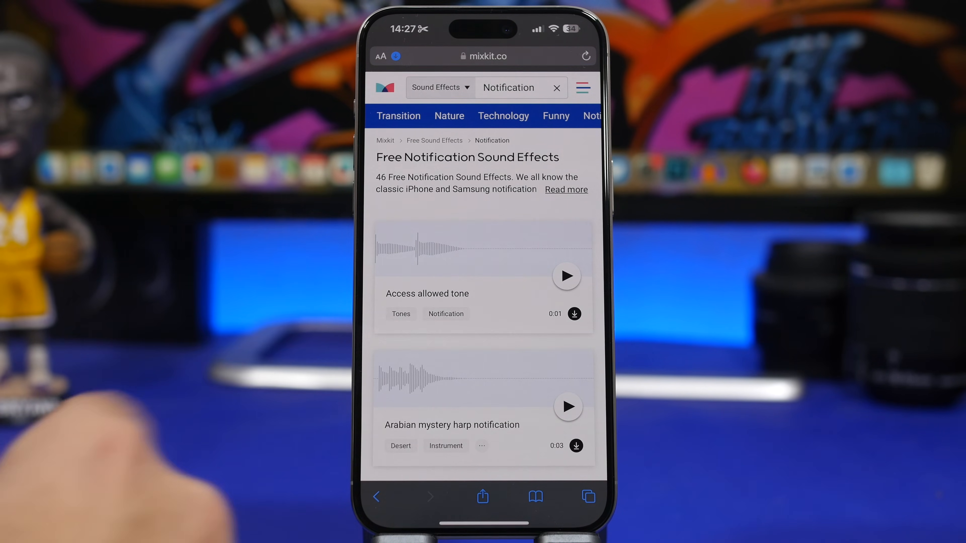
Preview Mixkit's Bell notification sound and start downloading its .wav file.
{"action": "scroll", "scroll_direction": "down", "scroll_amount": 3}
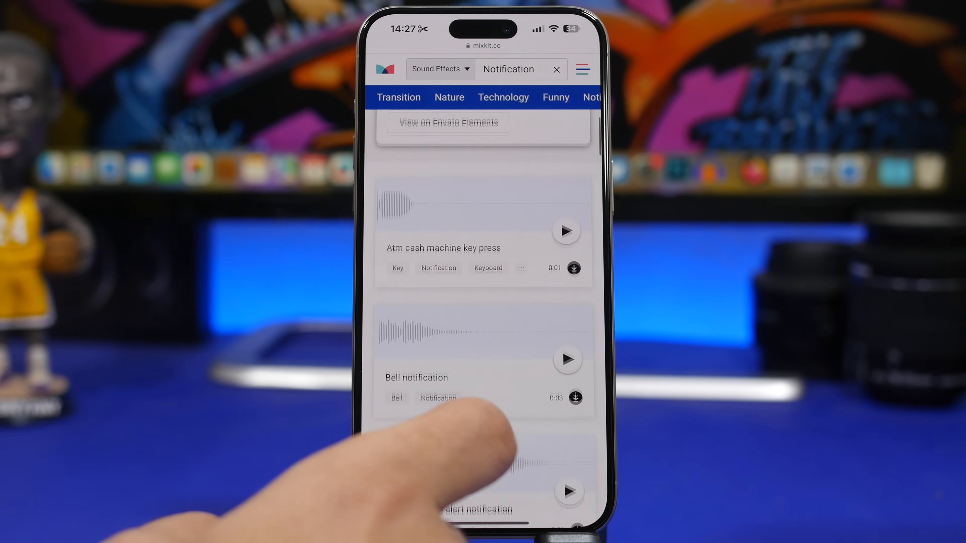
{"action": "scroll", "scroll_direction": "down", "scroll_amount": 3}
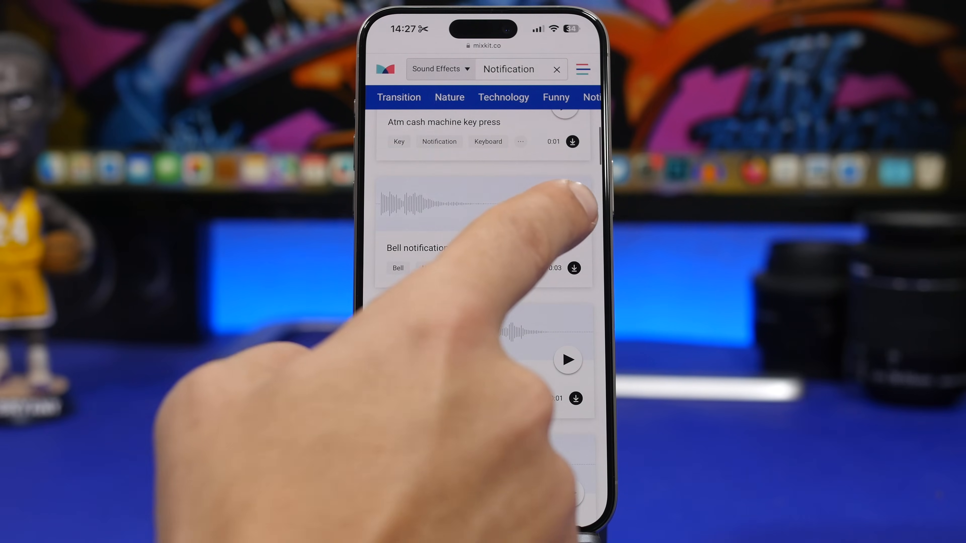
{"action": "left_click", "coordinate": [566, 231]}
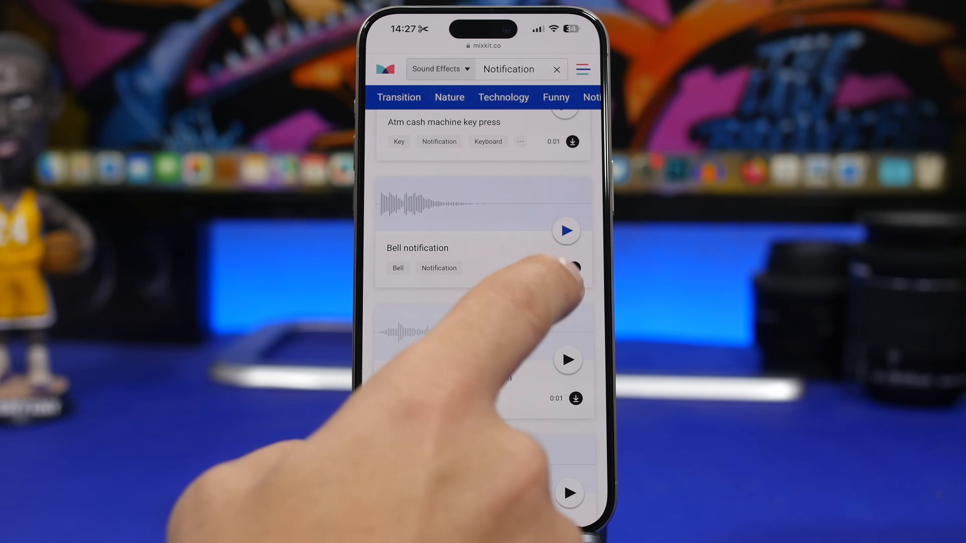
{"action": "left_click", "coordinate": [574, 266]}
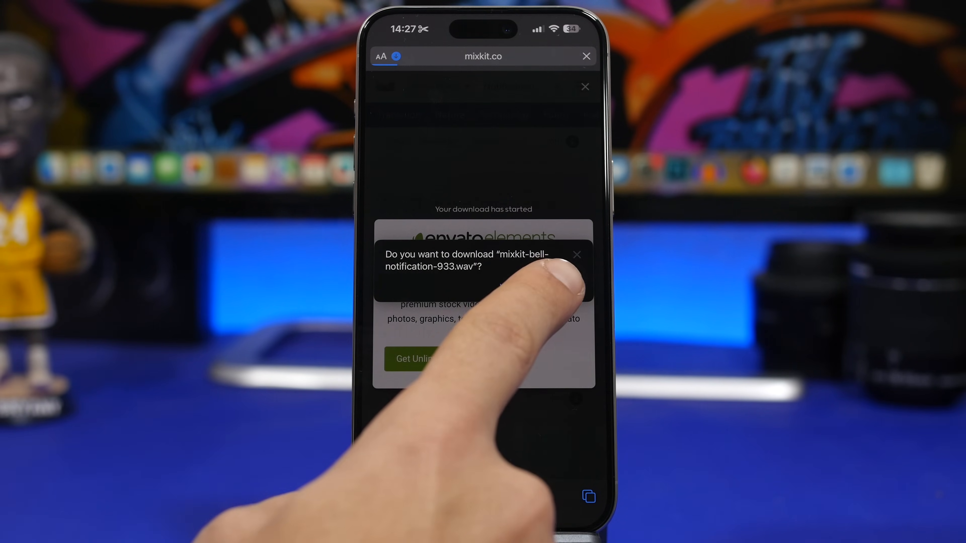
Confirm the Bell notification .wav download in the Safari prompt.
{"action": "left_click", "coordinate": [576, 254]}
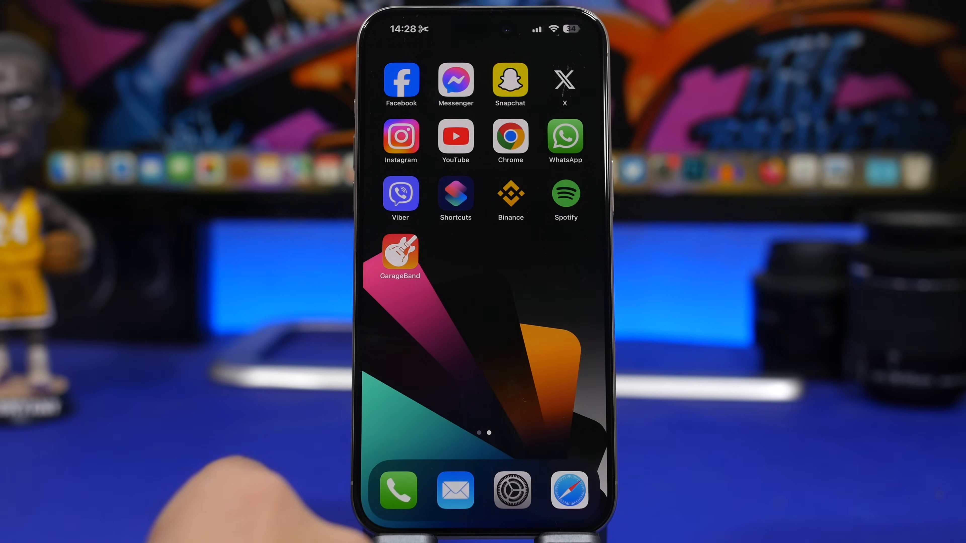
Launch GarageBand and start a new song with the Audio Recorder track.
{"action": "left_click", "coordinate": [399, 253]}
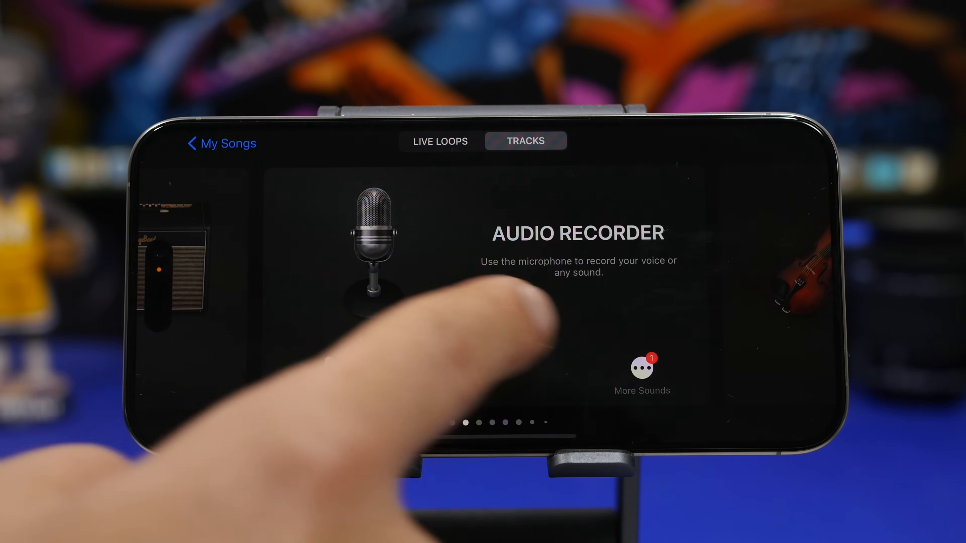
{"action": "left_click", "coordinate": [370, 259]}
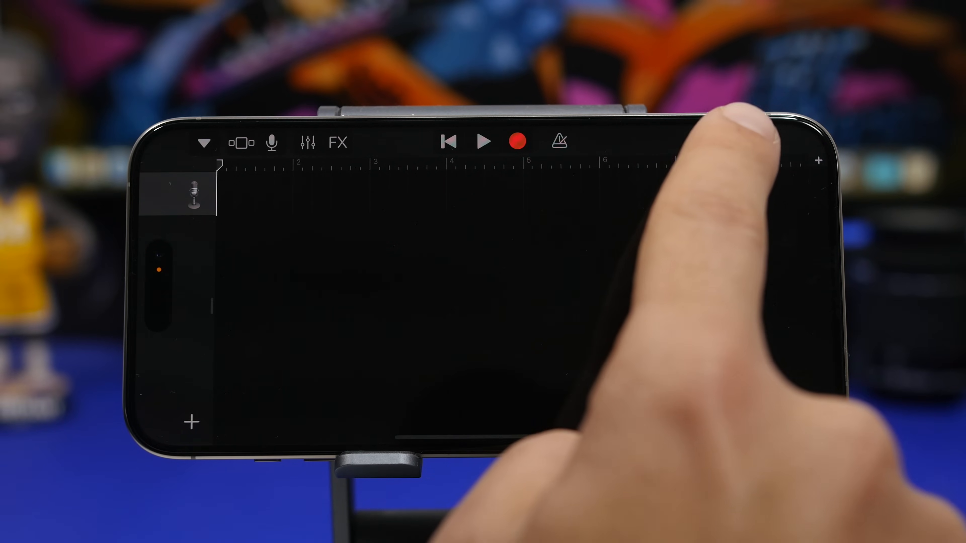
Browse imported Files in the loop browser to reach the Mixkit bell clip.
{"action": "left_click", "coordinate": [724, 140]}
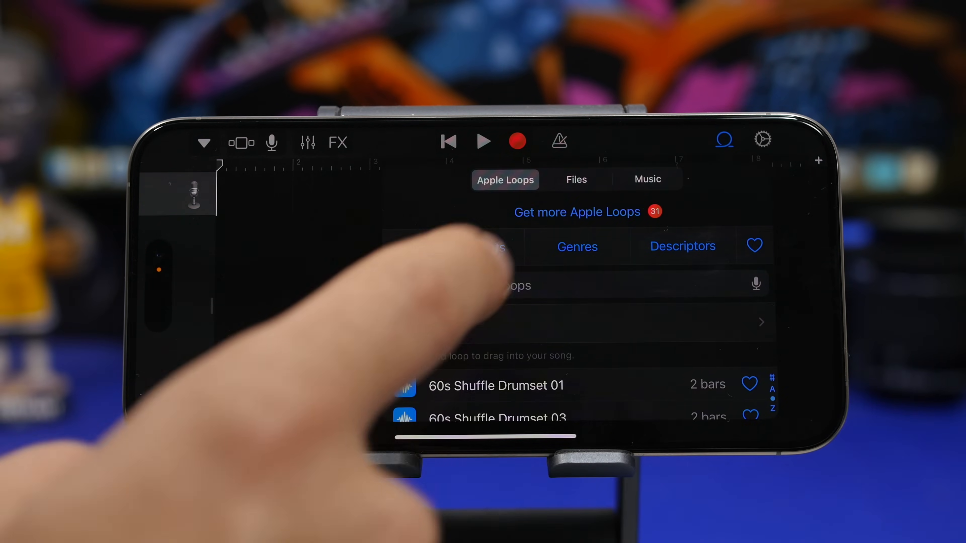
{"action": "left_click", "coordinate": [576, 179]}
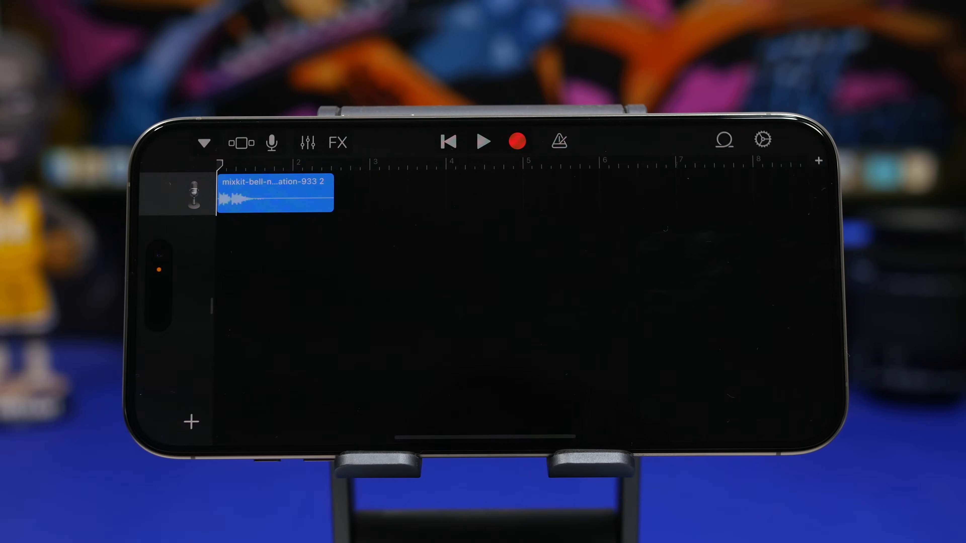
From My Songs, export the bell song as a ringtone and acknowledge the success.
{"action": "left_click", "coordinate": [203, 143]}
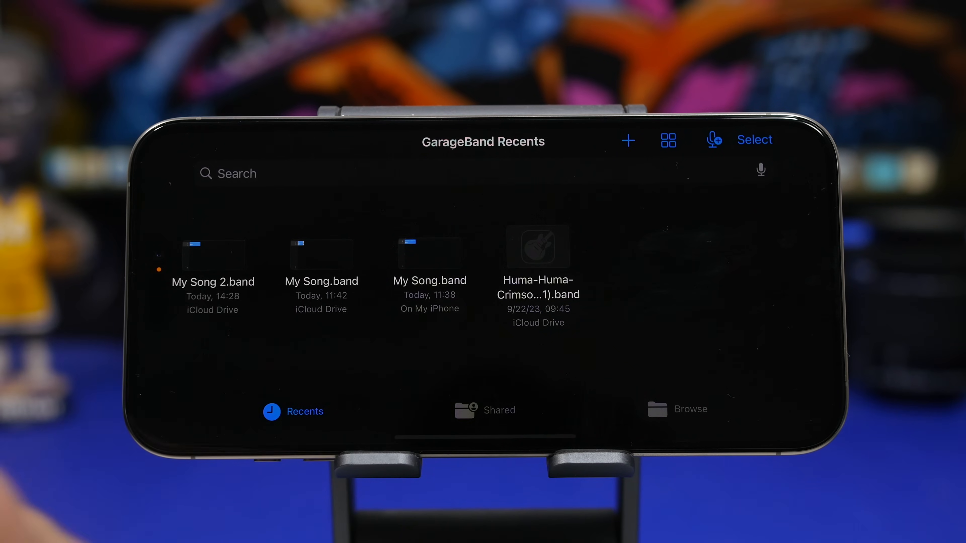
{"action": "left_click", "coordinate": [213, 252]}
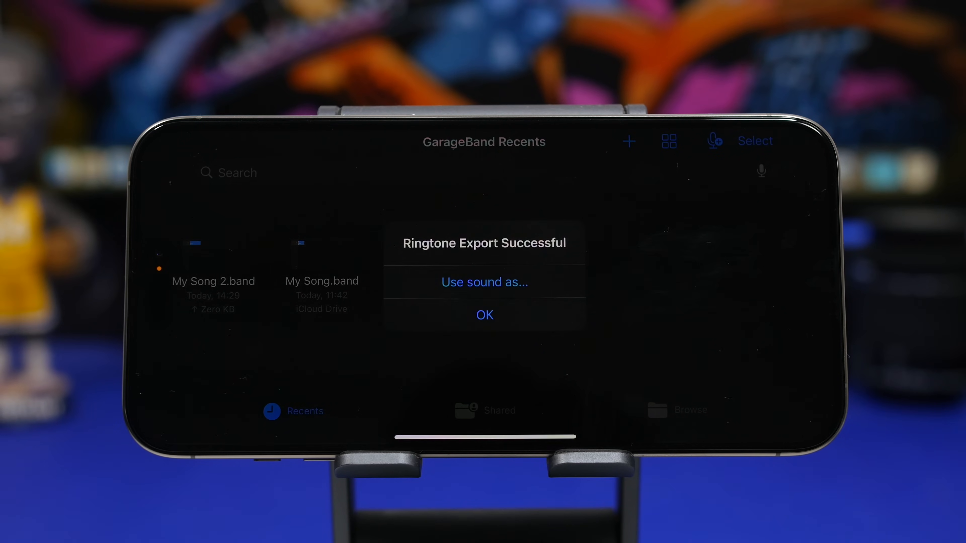
{"action": "left_click", "coordinate": [485, 314]}
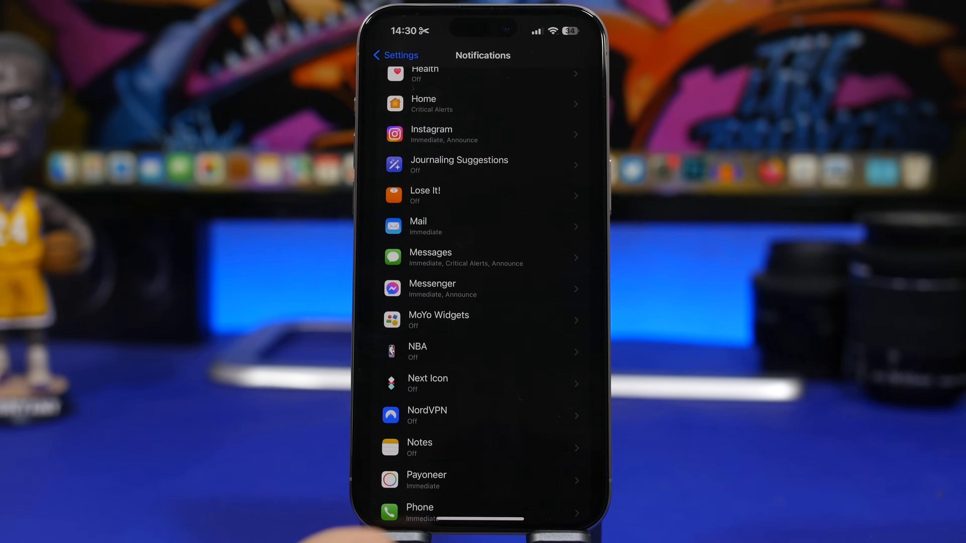
{"action": "left_click", "coordinate": [396, 55]}
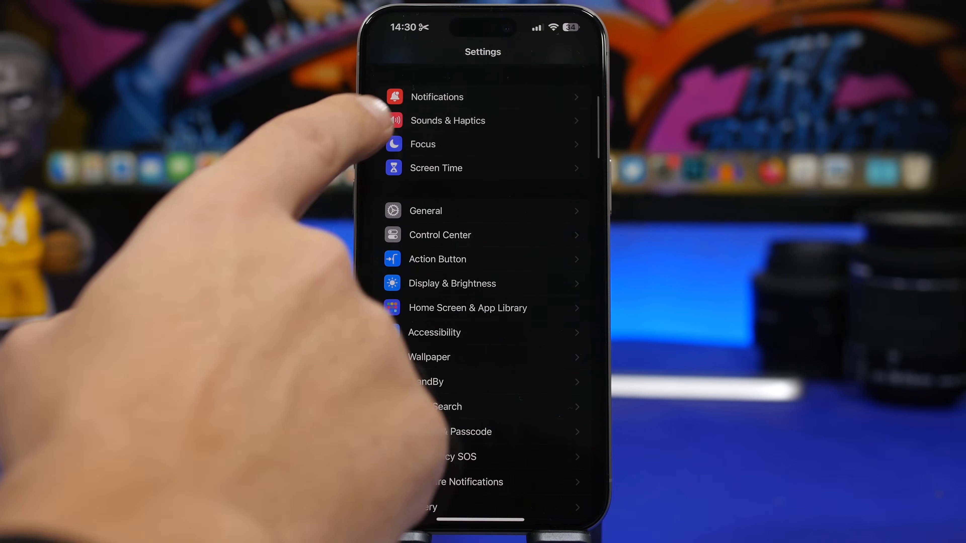
{"action": "left_click", "coordinate": [448, 120]}
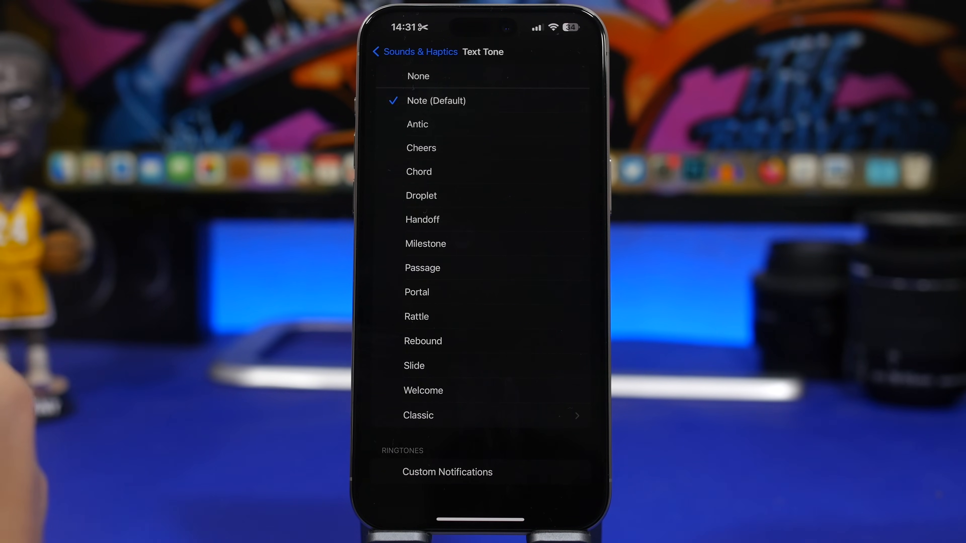
{"action": "left_click", "coordinate": [447, 472]}
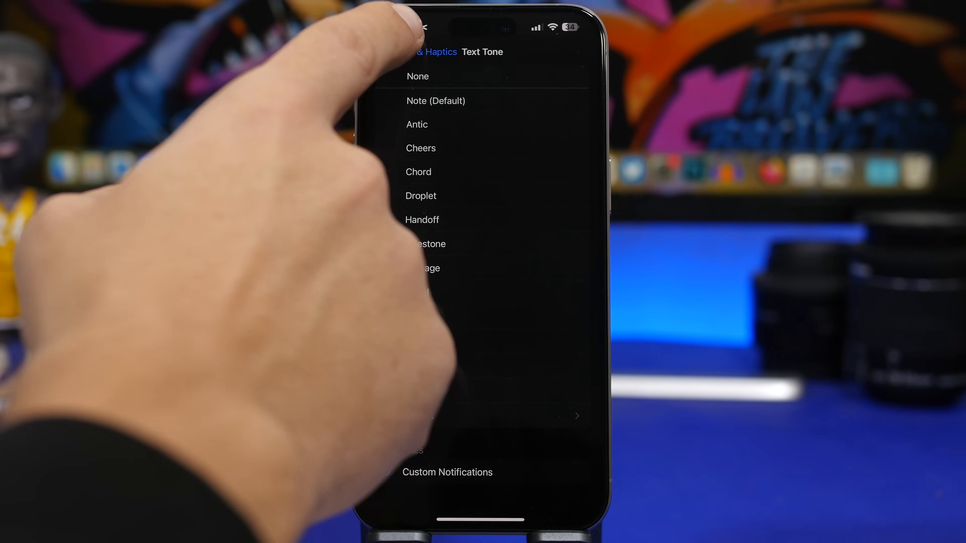
{"action": "left_click", "coordinate": [420, 27]}
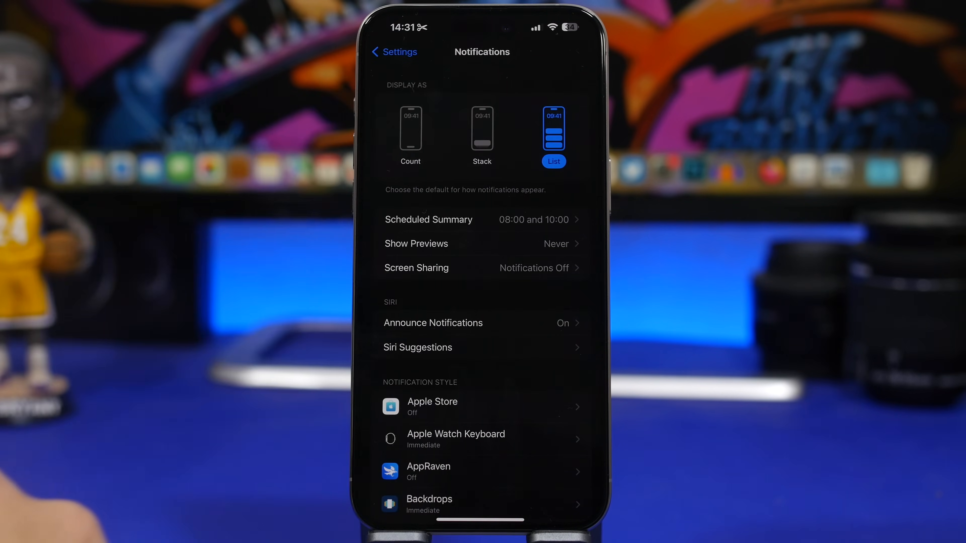
Select Custom Notifications under Ringtones as the Messages notification sound.
{"action": "scroll", "scroll_direction": "down", "scroll_amount": 3}
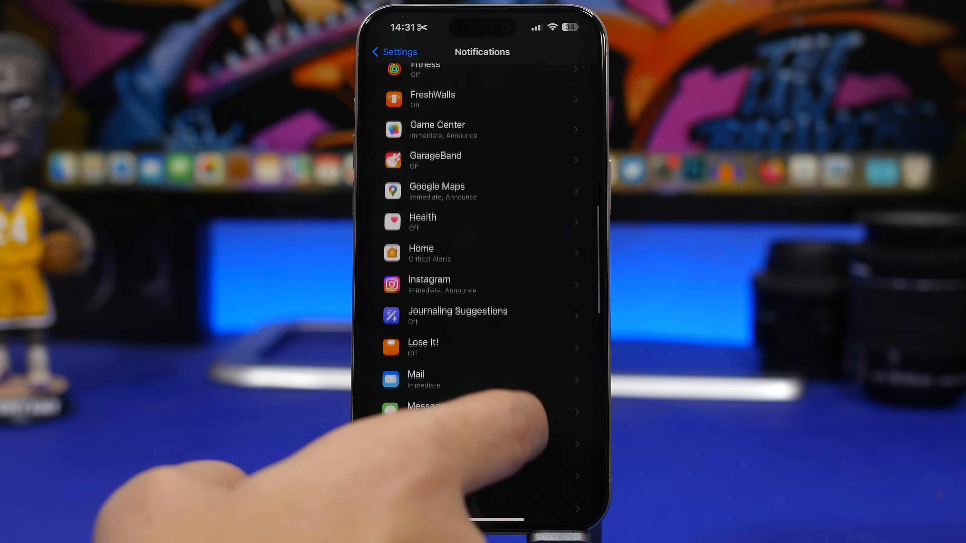
{"action": "left_click", "coordinate": [483, 409]}
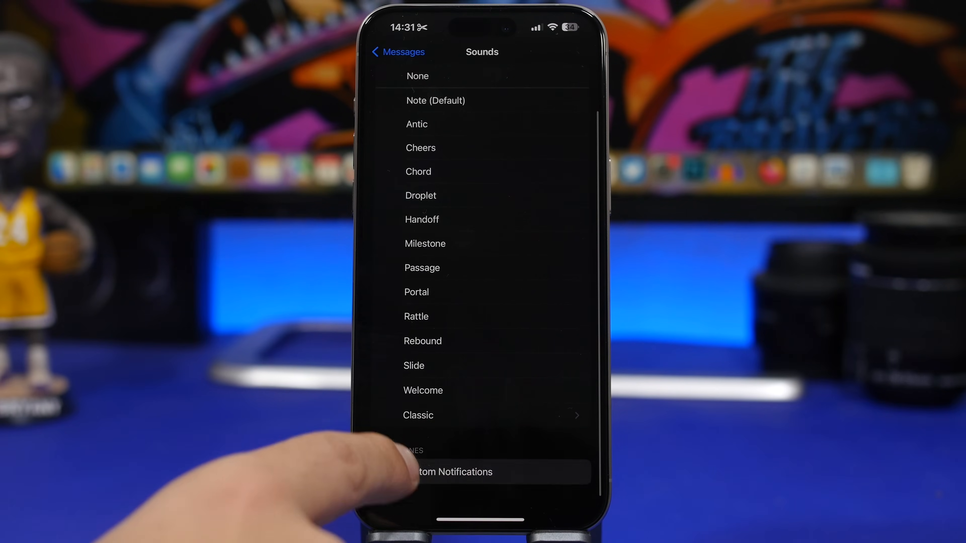
{"action": "left_click", "coordinate": [448, 471]}
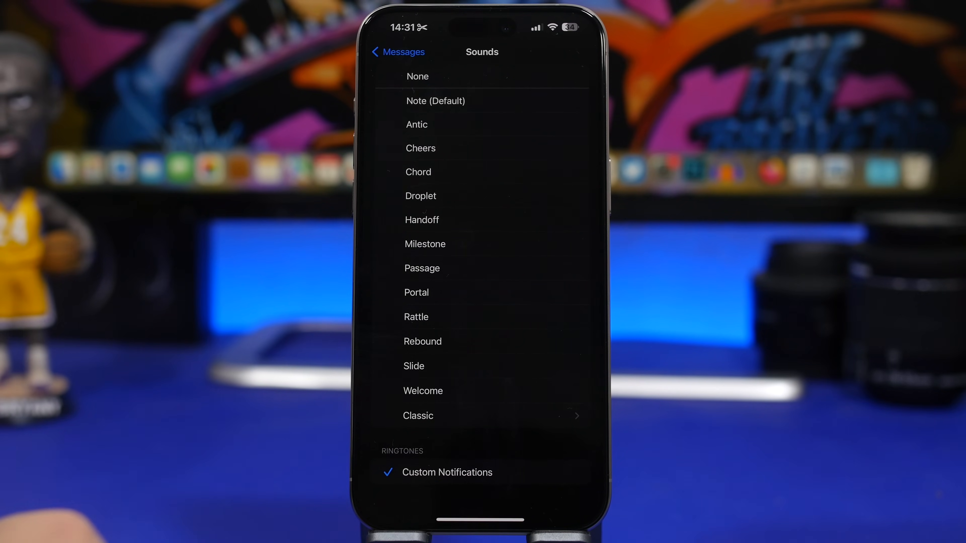